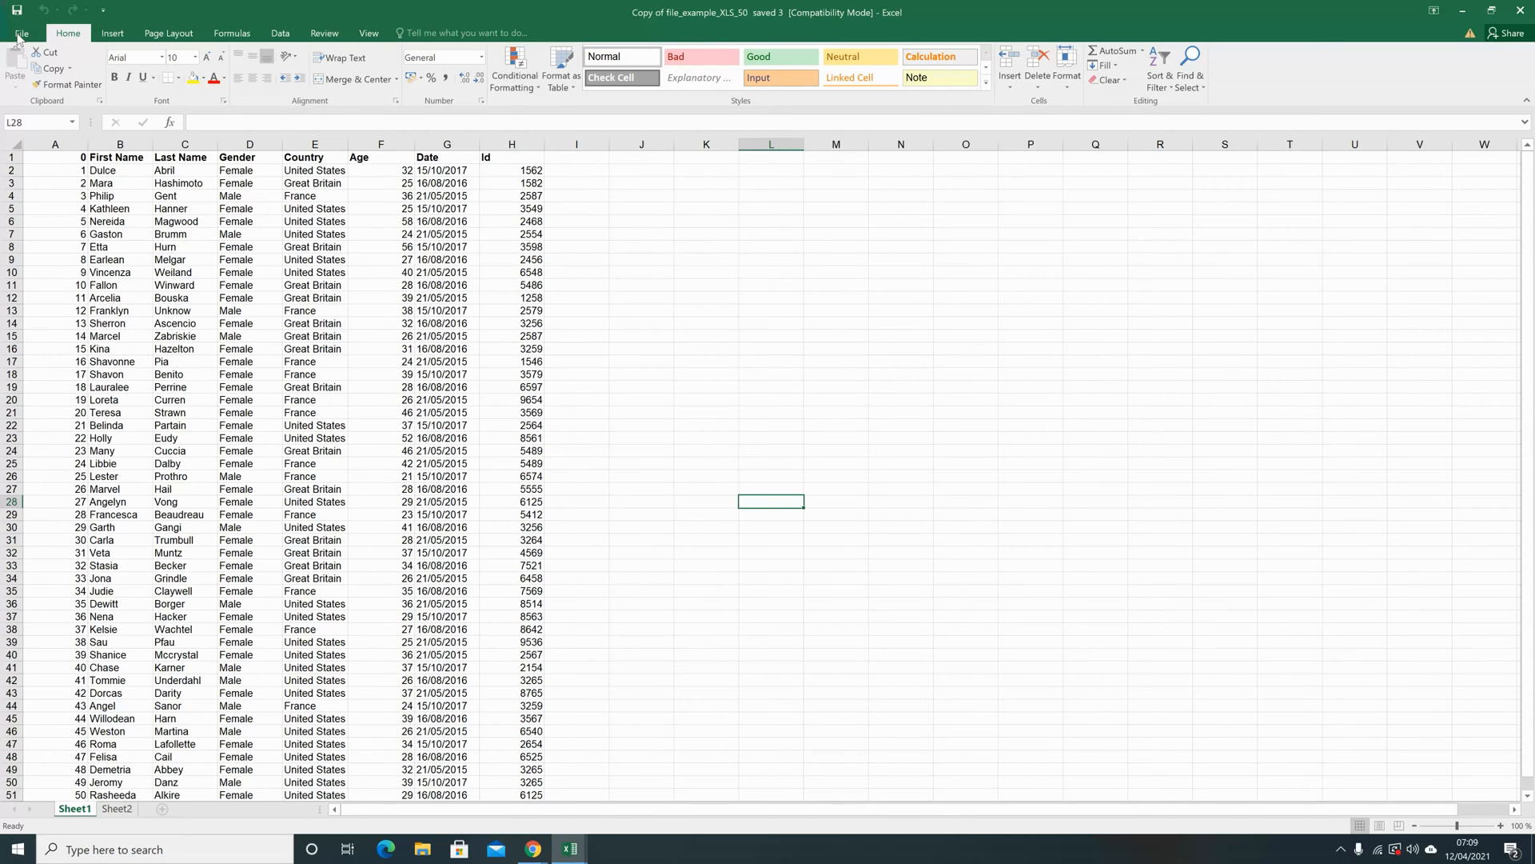
Step: Show the workbook's Info page in the File backstage view
left_click(26, 32)
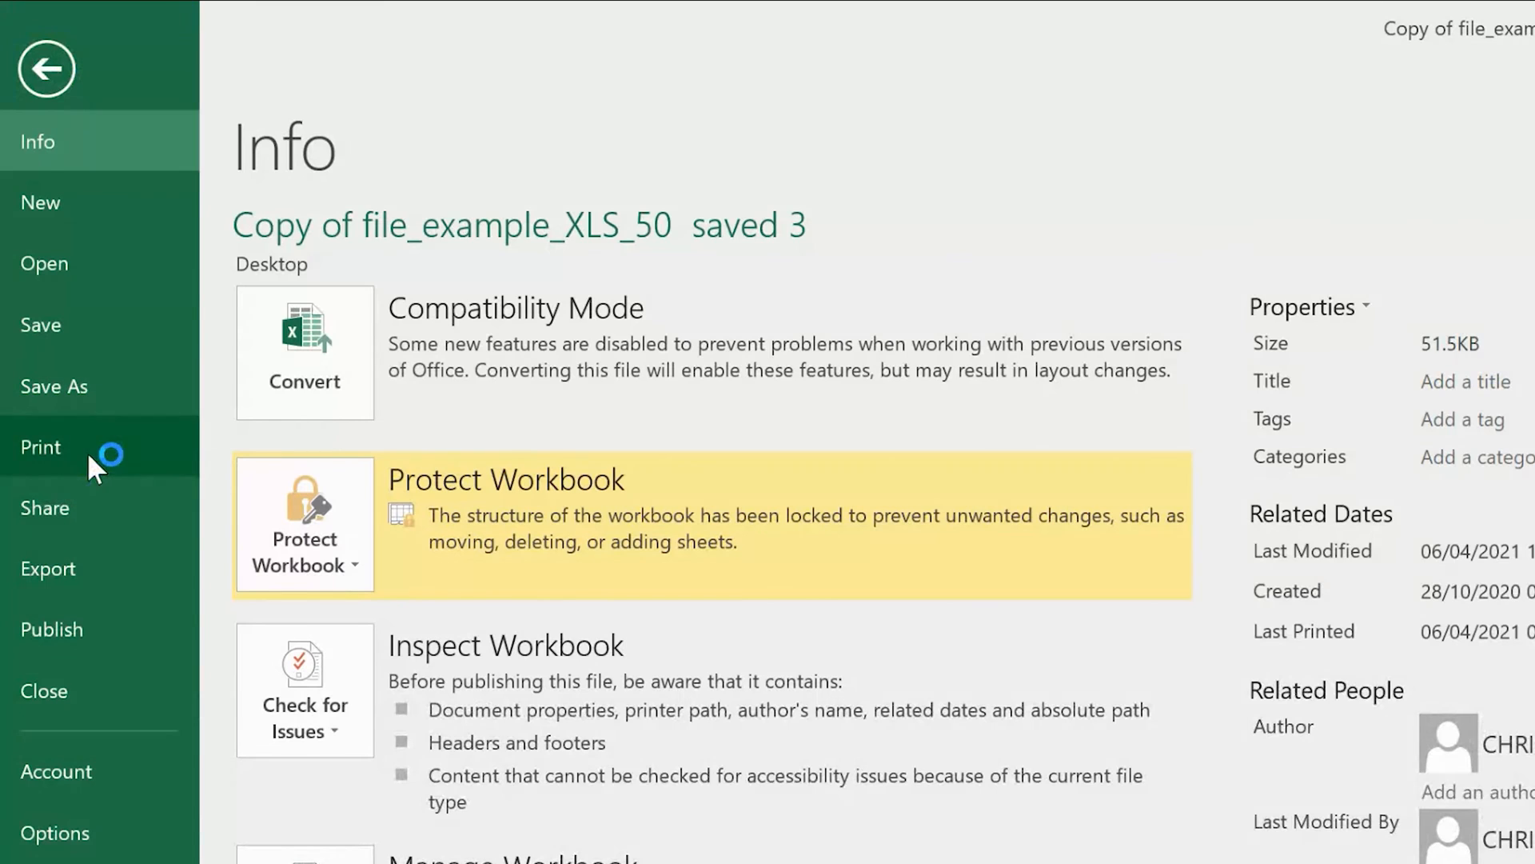
Step: Show the print preview of Sheet1 with the name and country data
left_click(40, 446)
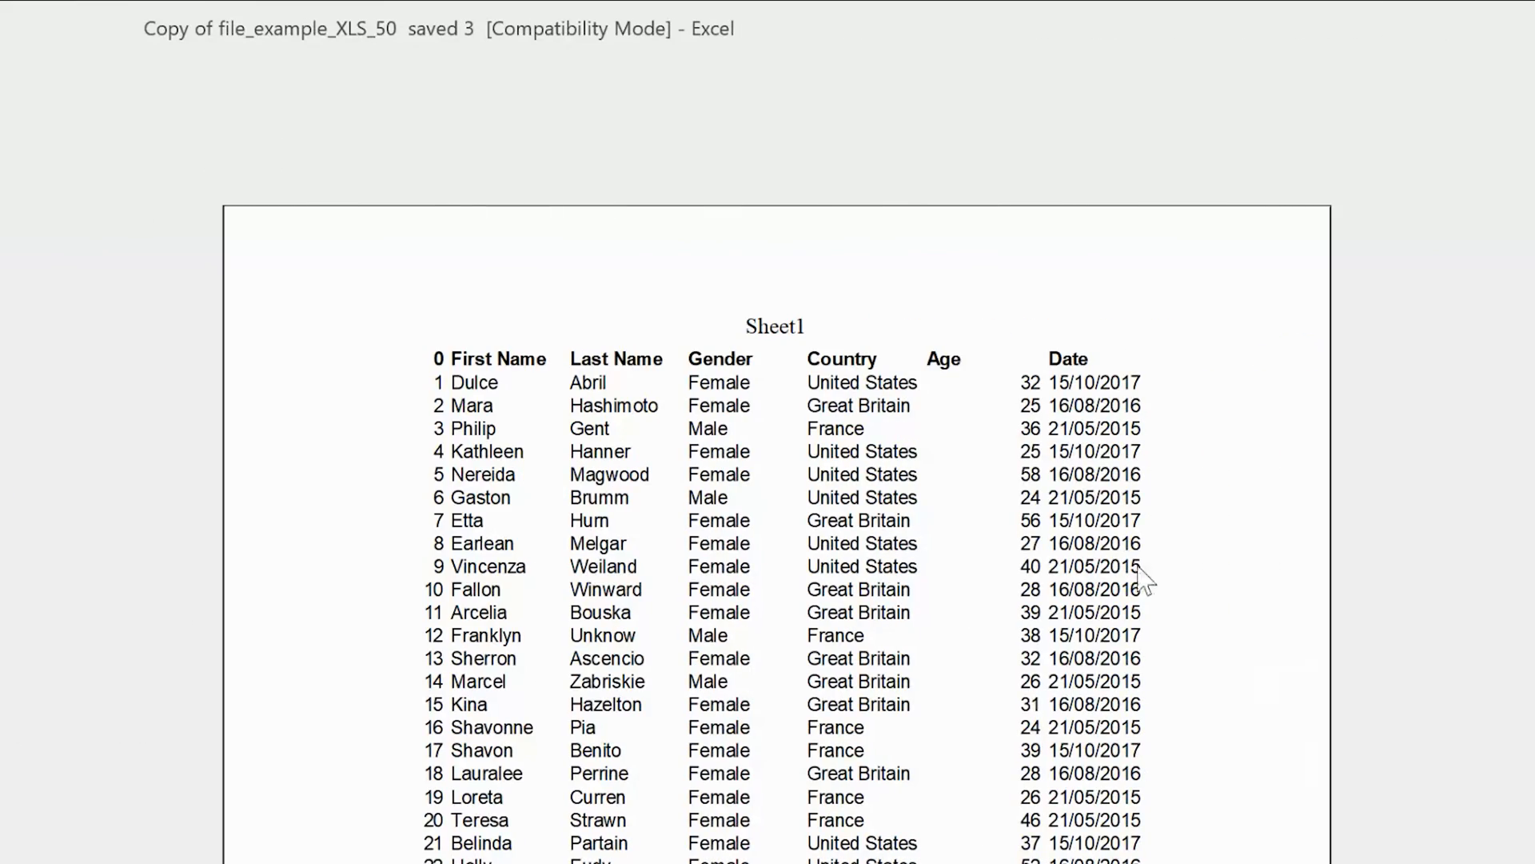
mouse_move(1174, 763)
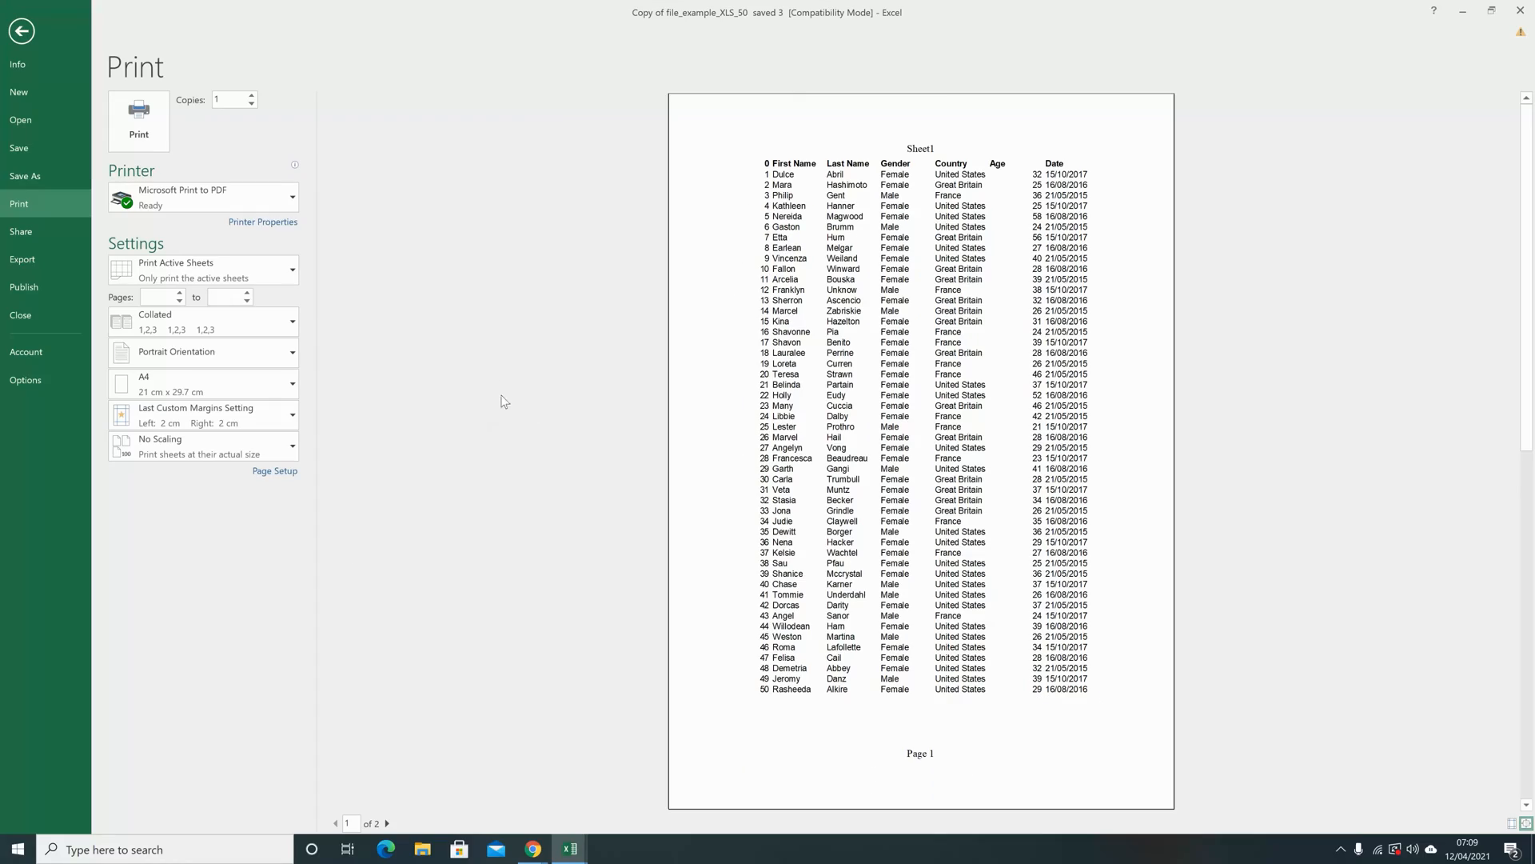
mouse_move(275, 472)
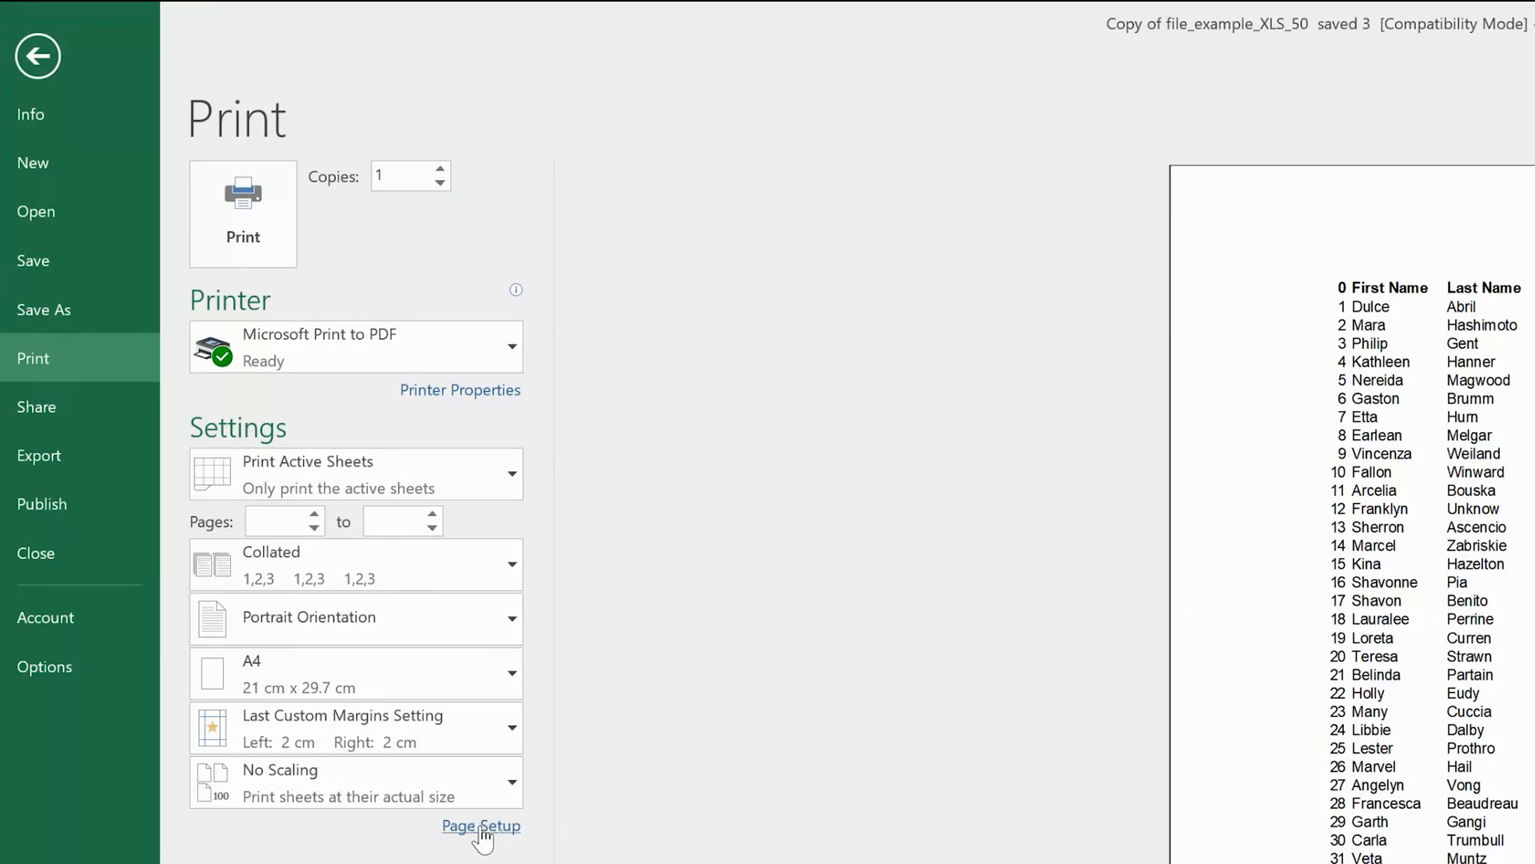
Step: Turn on gridline printing in Page Setup's Sheet options and confirm
left_click(480, 826)
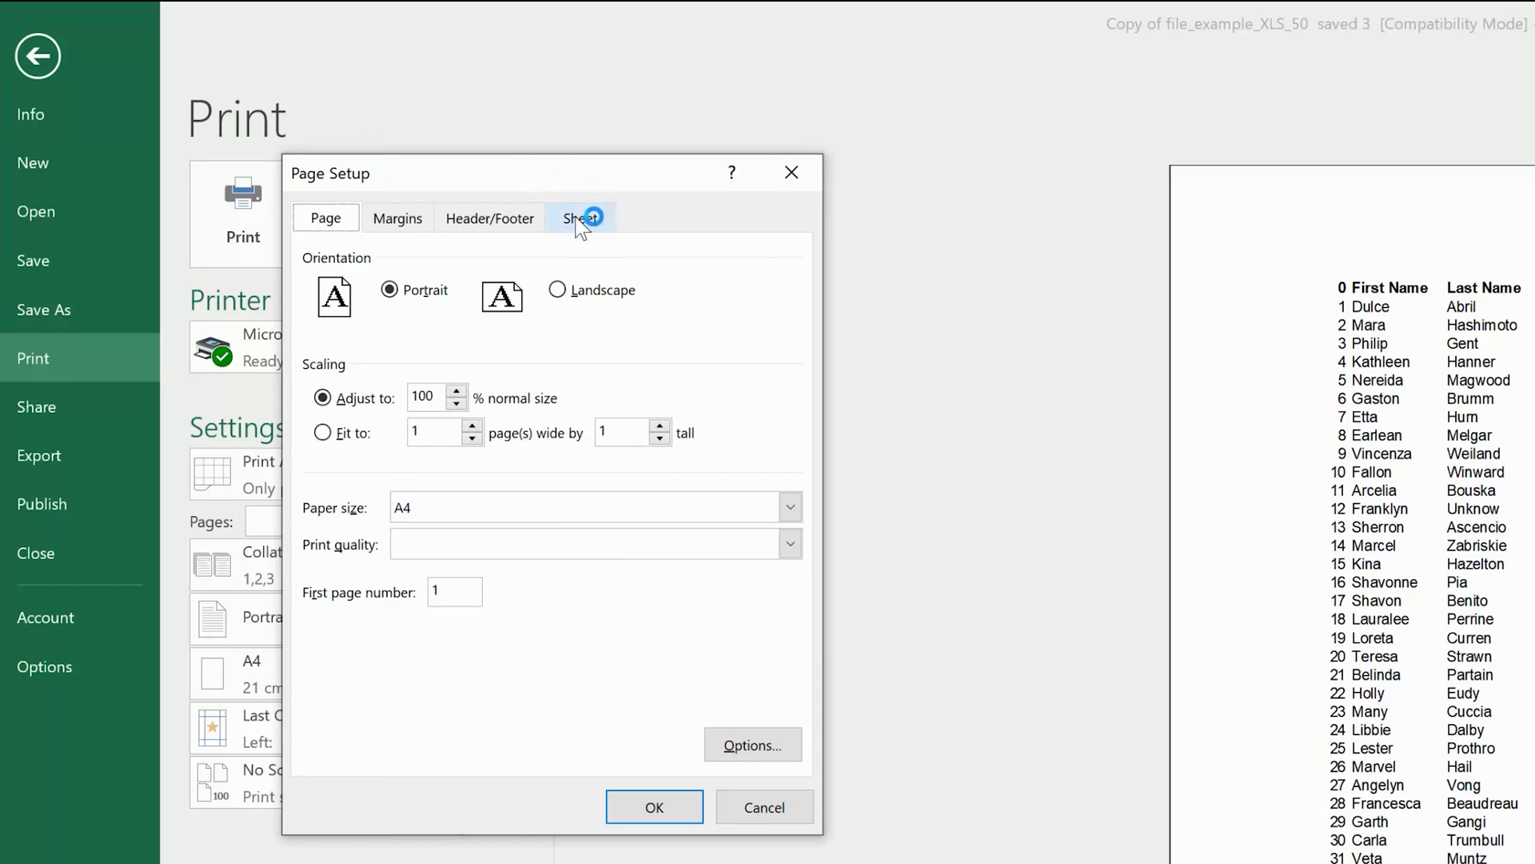
left_click(581, 217)
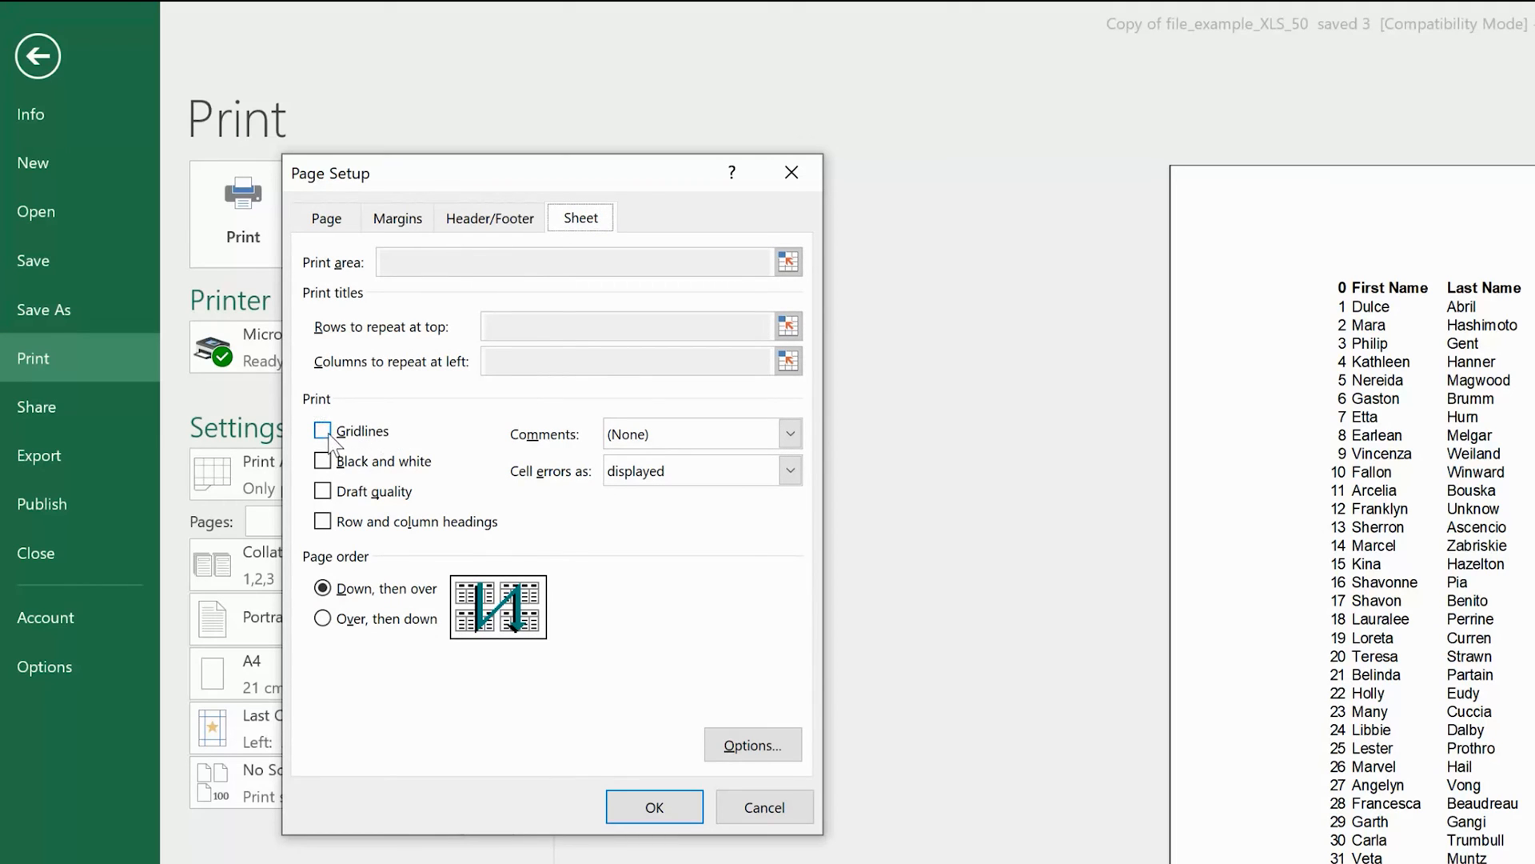
left_click(323, 430)
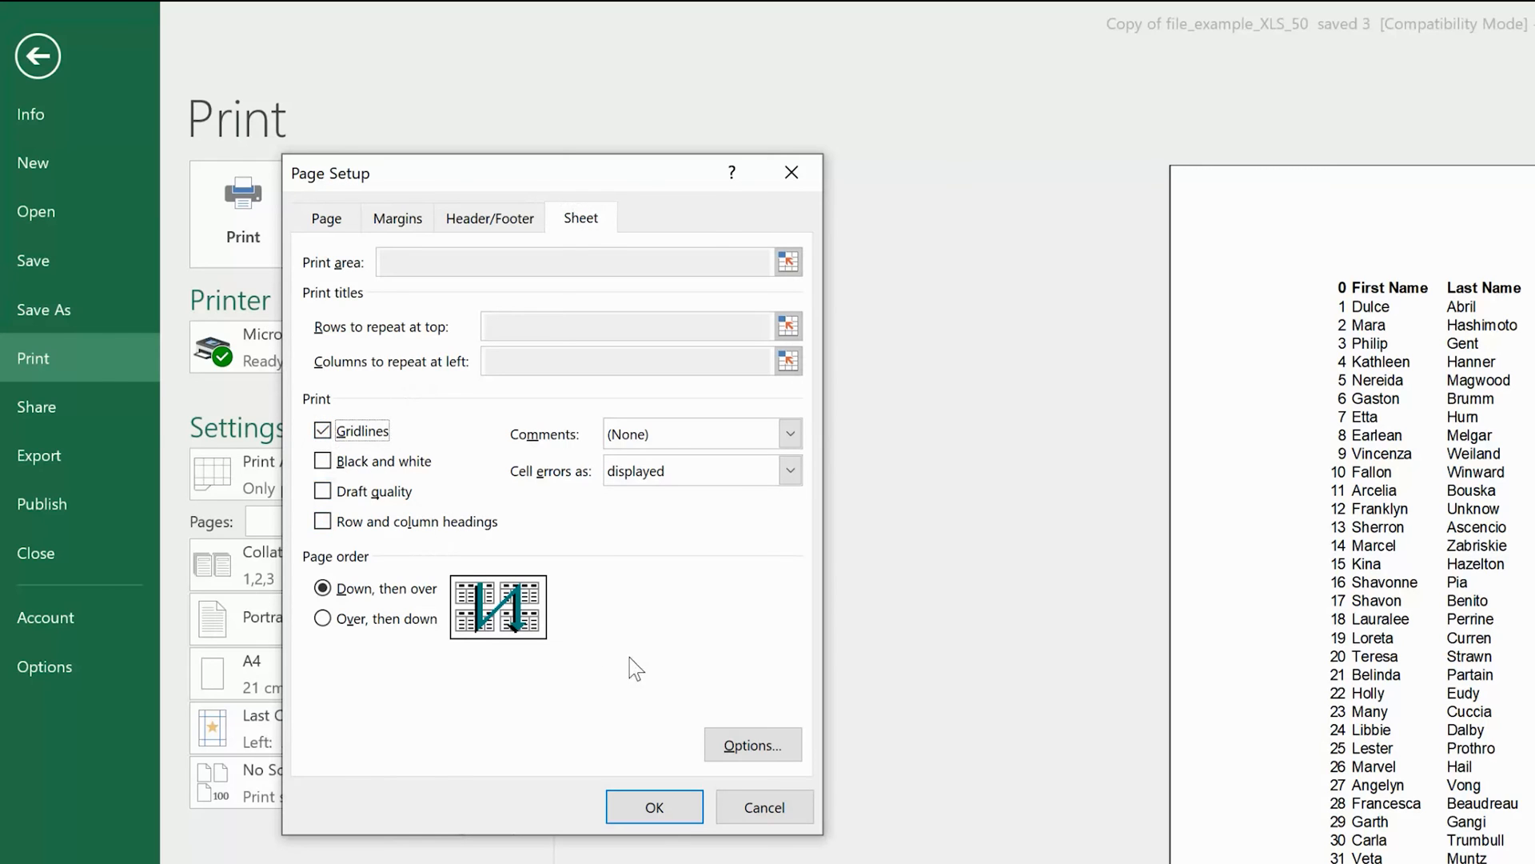
left_click(654, 806)
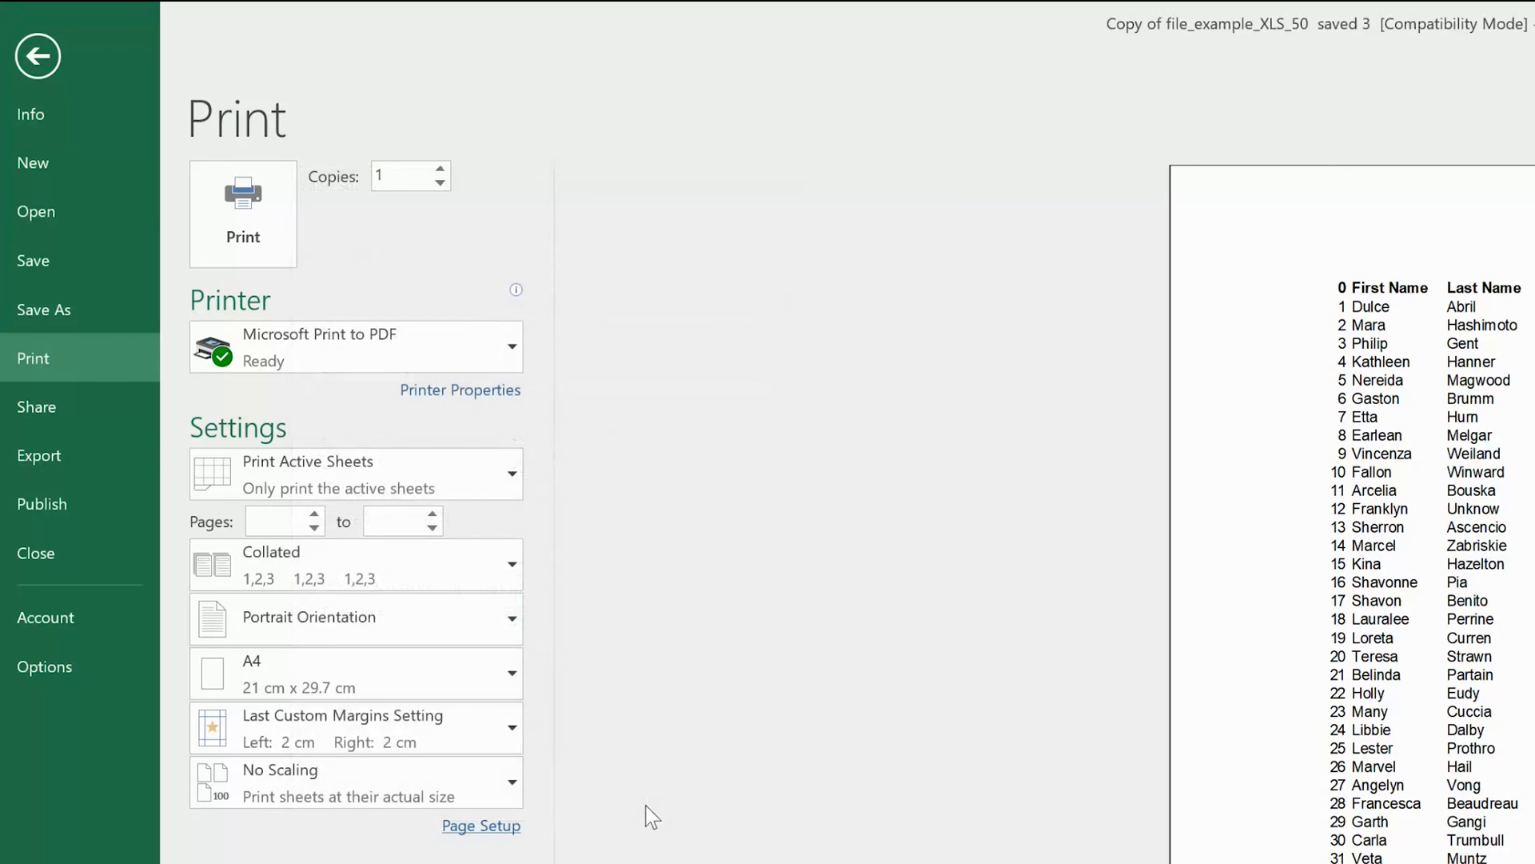
Step: Review the print preview showing dotted gridlines around every data cell
left_click(38, 54)
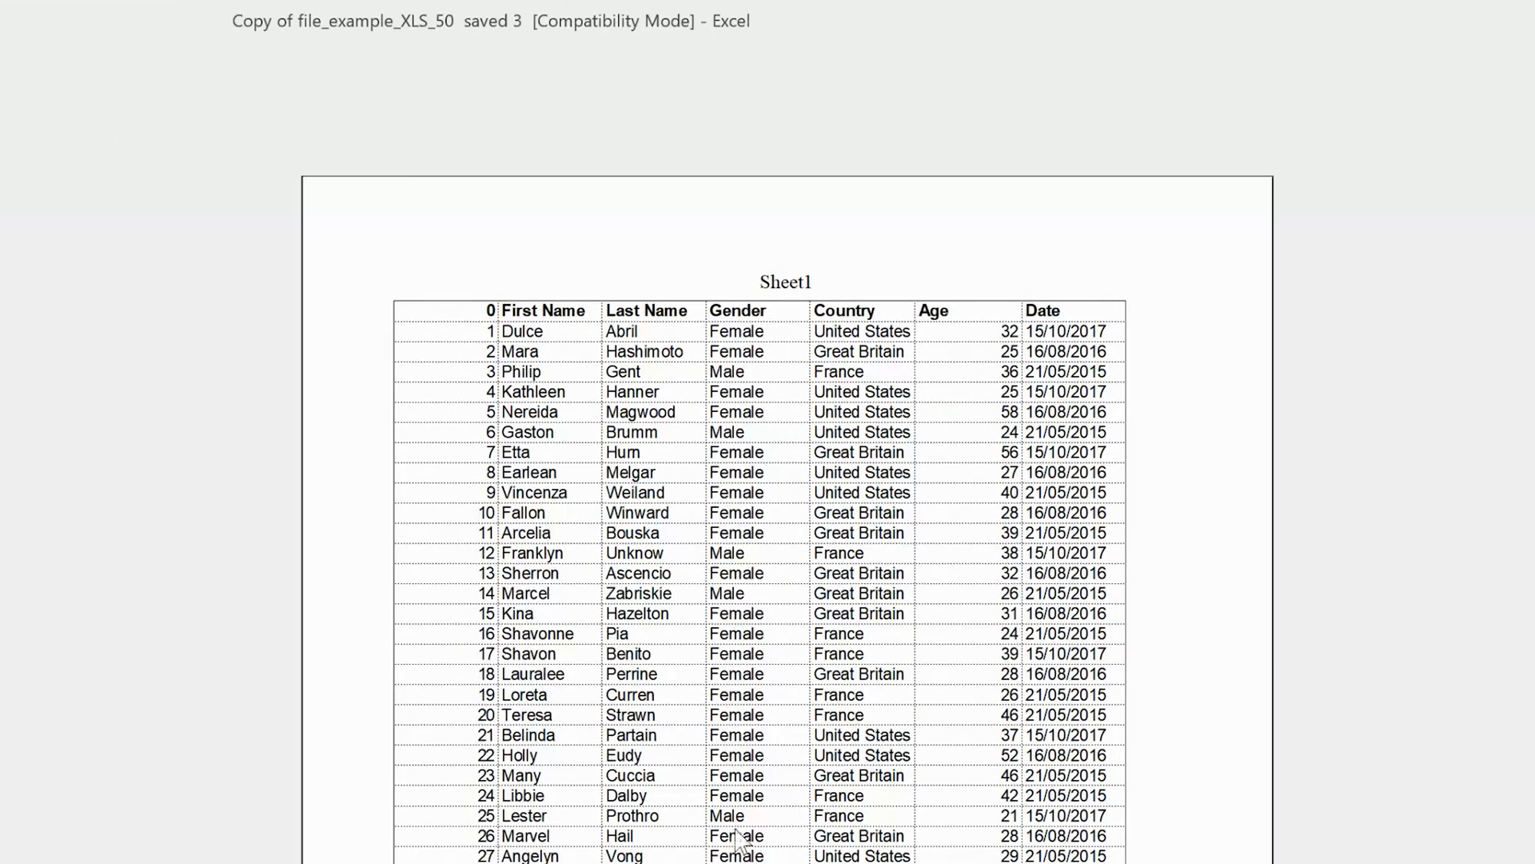
mouse_move(125, 615)
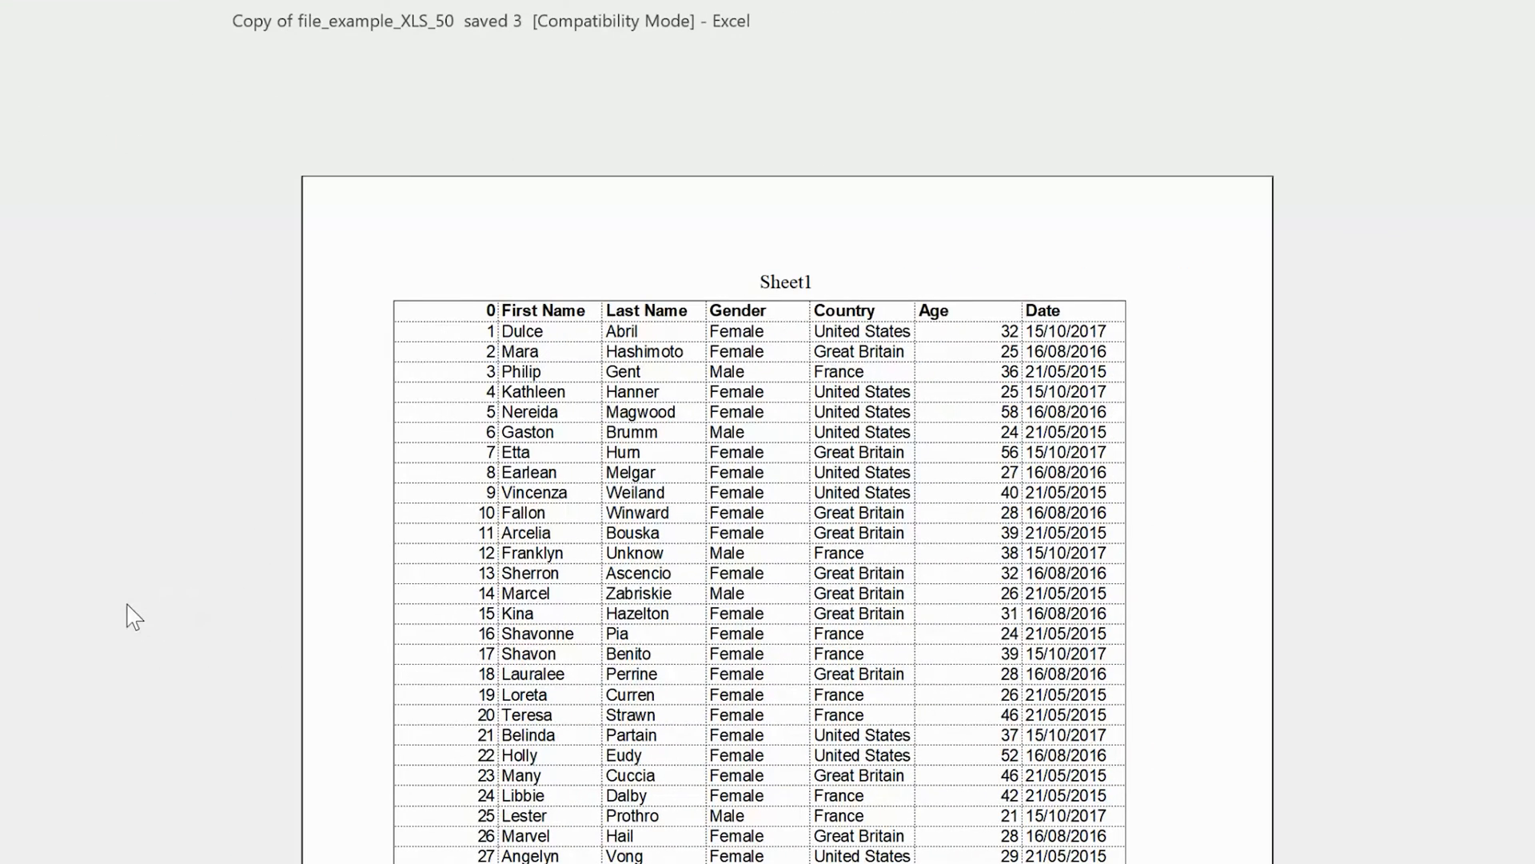